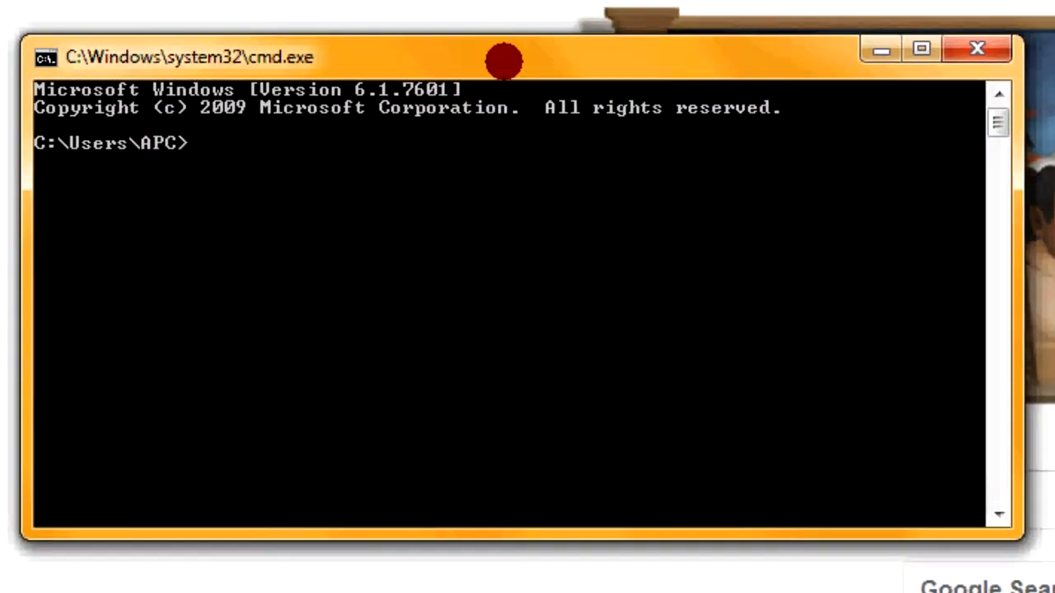
# Step: Run javac in Command Prompt to check whether the compiler is available
pyautogui.write('javac')
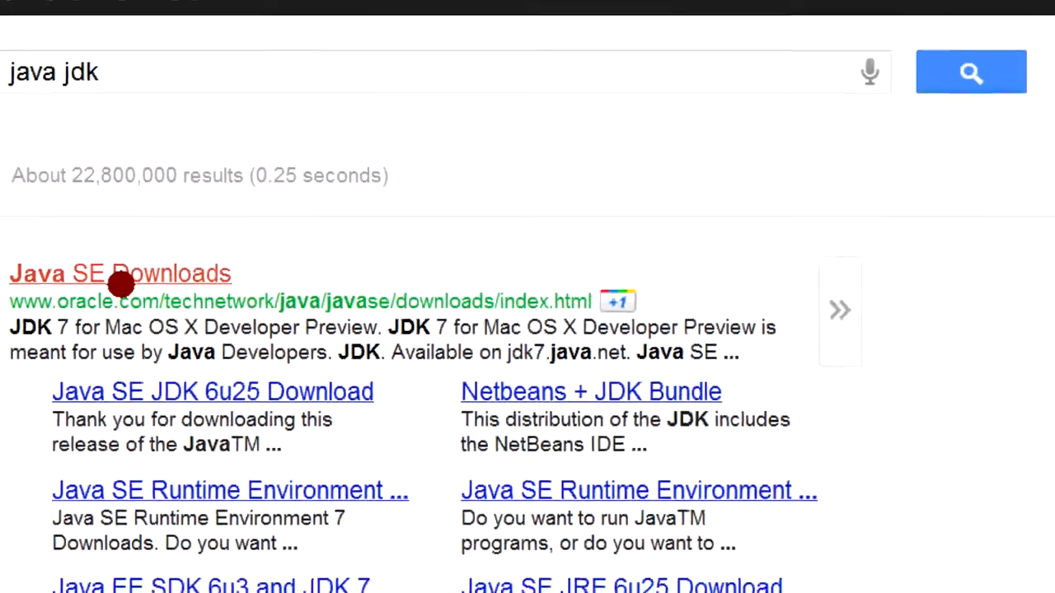
# Step: From Oracle's Java SE Downloads page, reach the JDK 7u1 download page
pyautogui.click(119, 273)
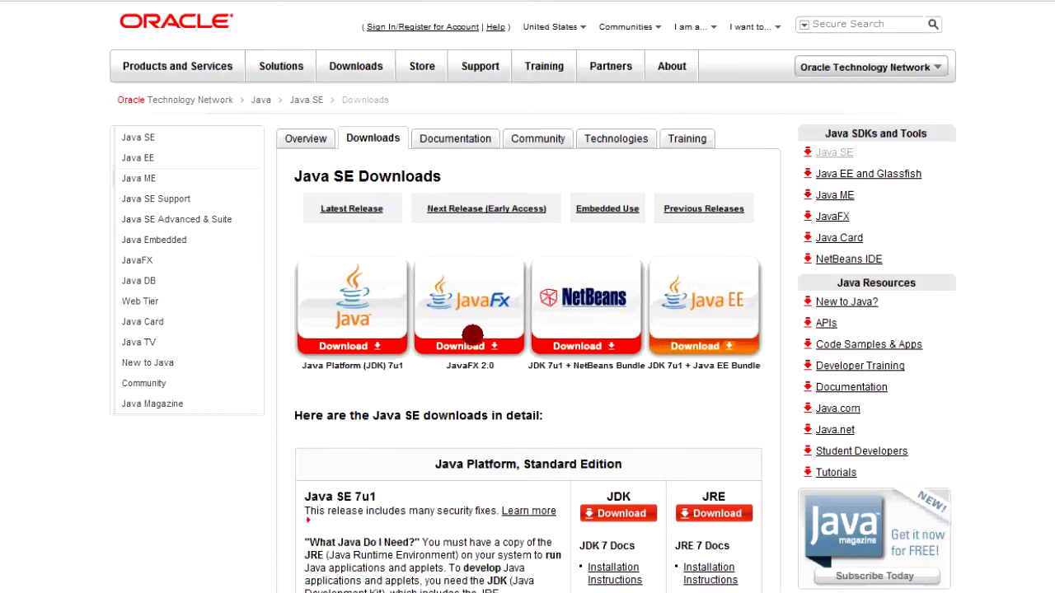
pyautogui.scroll(-3)
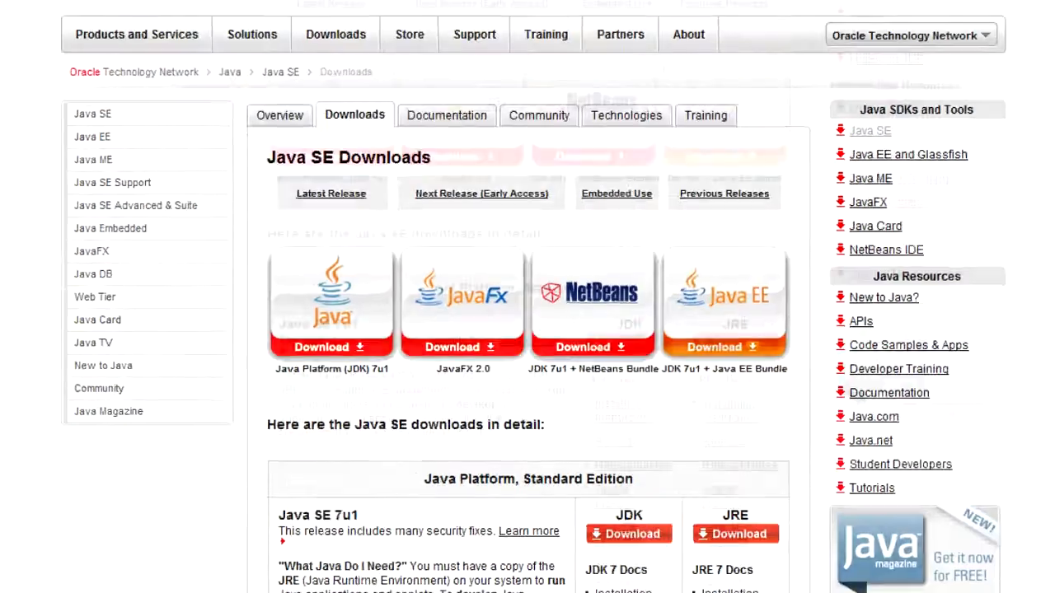
pyautogui.scroll(-3)
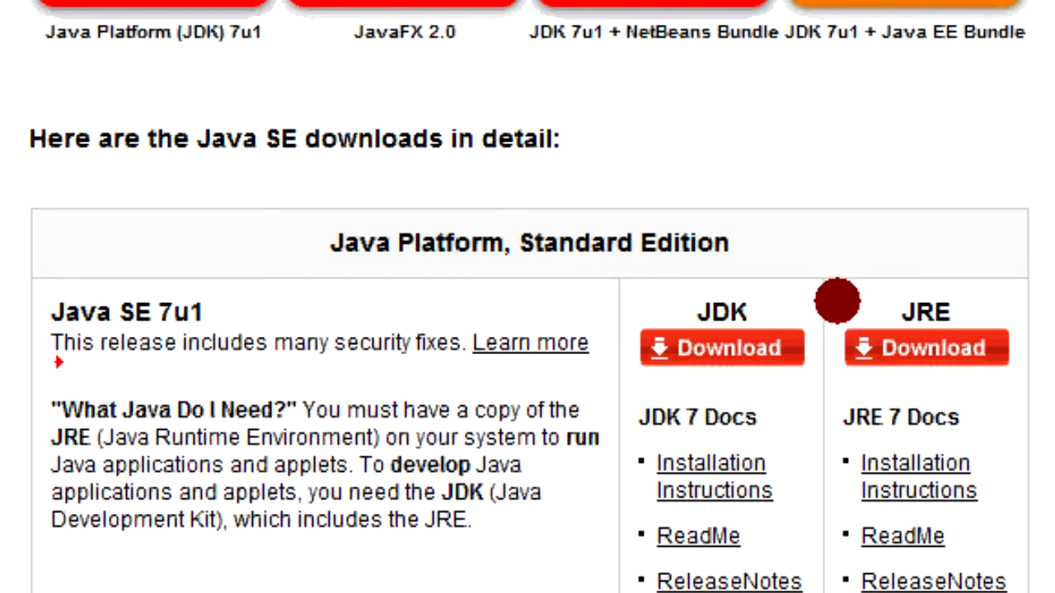
pyautogui.scroll(-3)
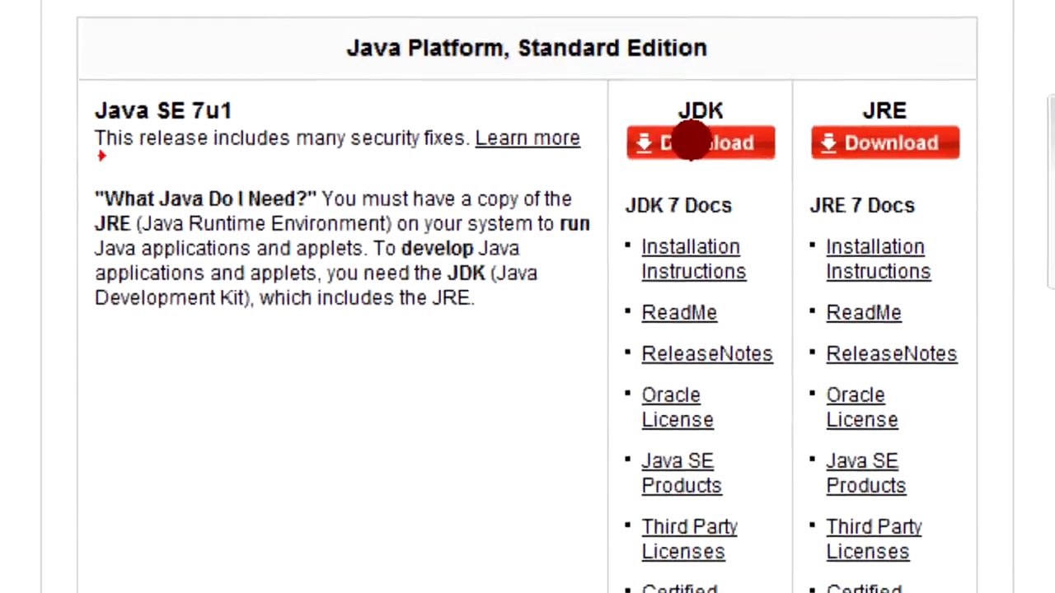
pyautogui.click(701, 141)
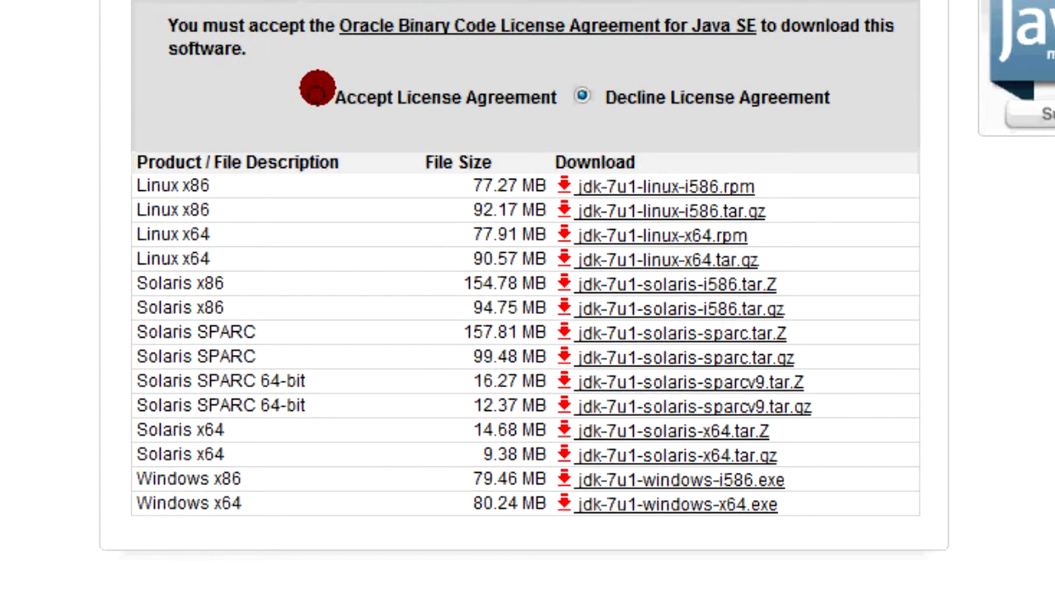
# Step: Accept the Oracle Binary Code License Agreement for JDK 7u1
pyautogui.click(316, 98)
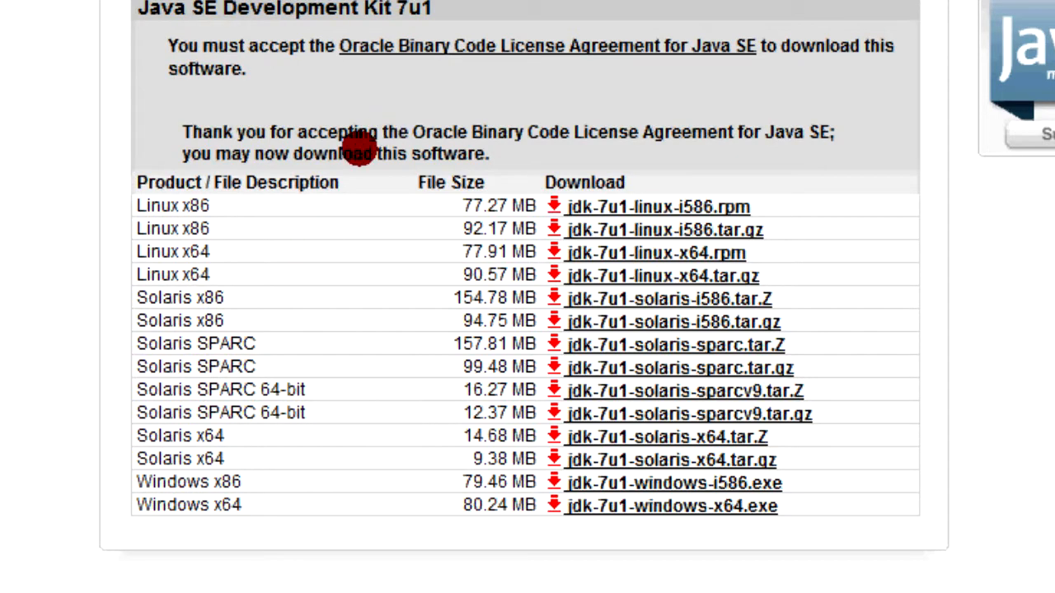
pyautogui.moveTo(250, 484)
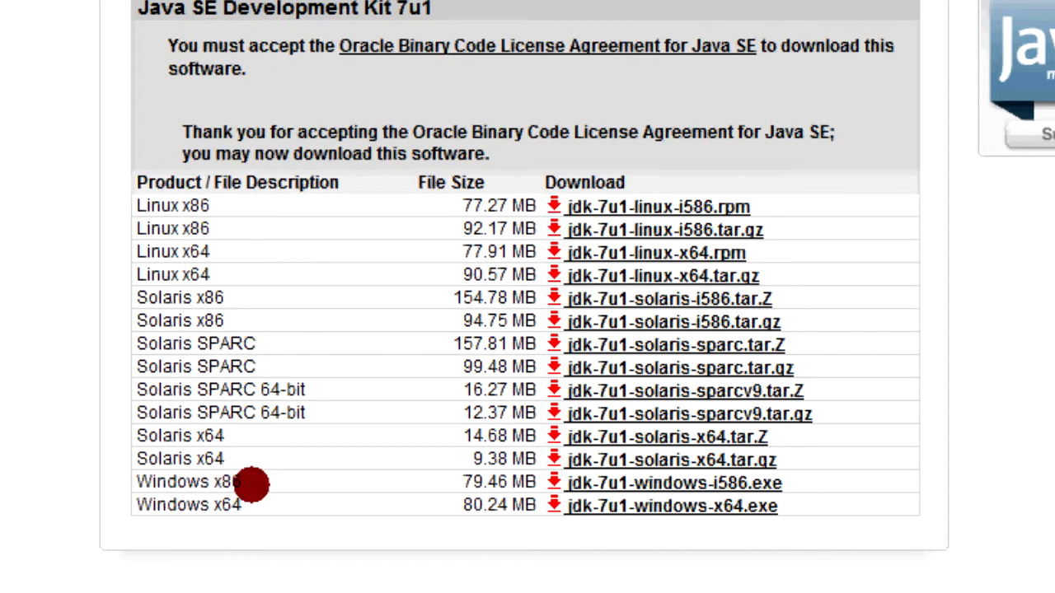
pyautogui.moveTo(293, 250)
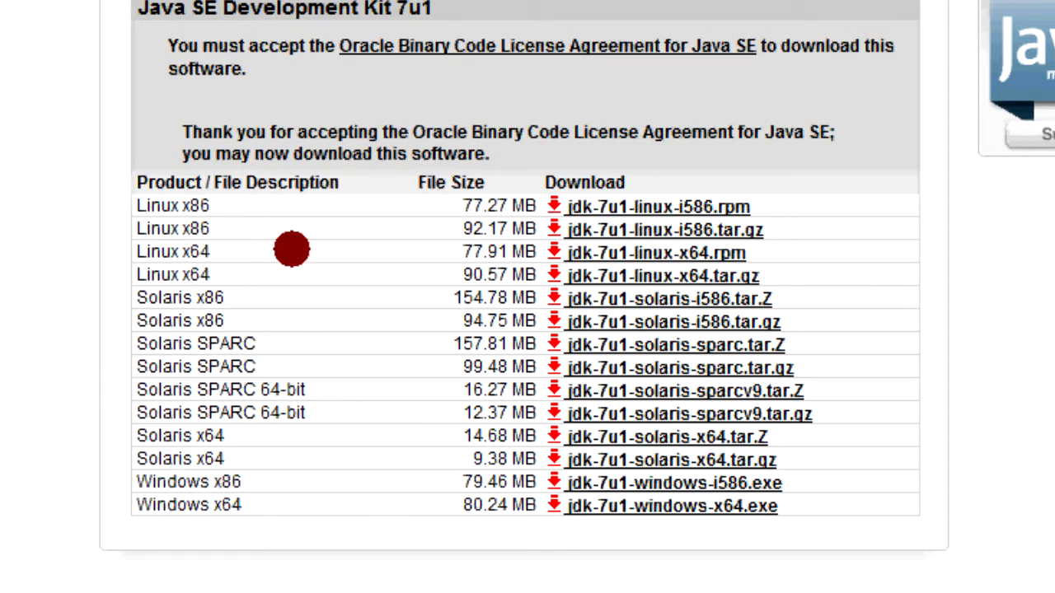
pyautogui.moveTo(330, 453)
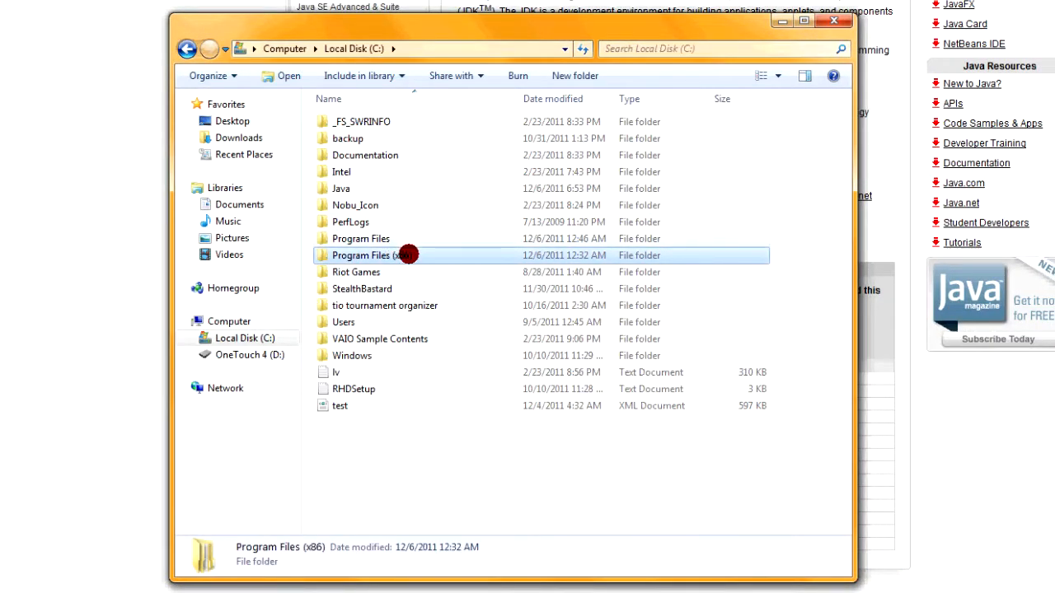
# Step: Confirm drive C holds both Program Files and Program Files (x86), then close the folder window
pyautogui.click(360, 237)
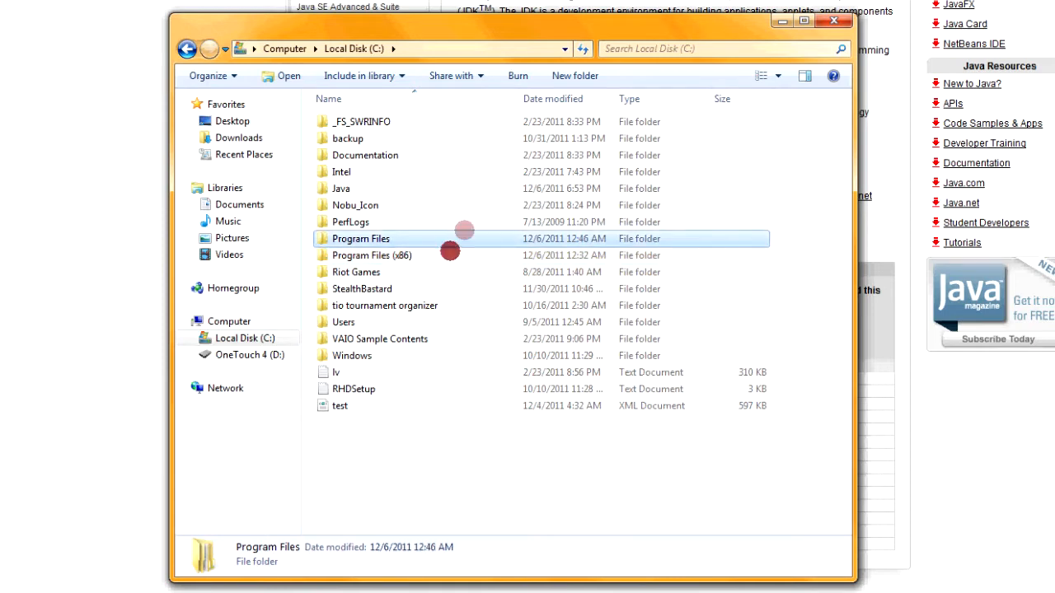
pyautogui.click(371, 256)
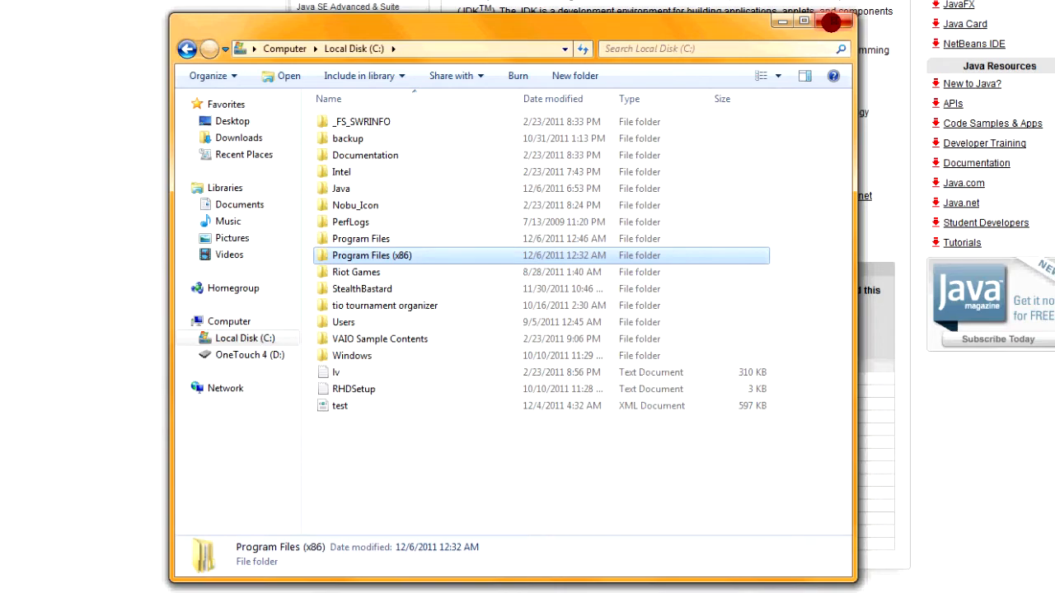
pyautogui.click(830, 20)
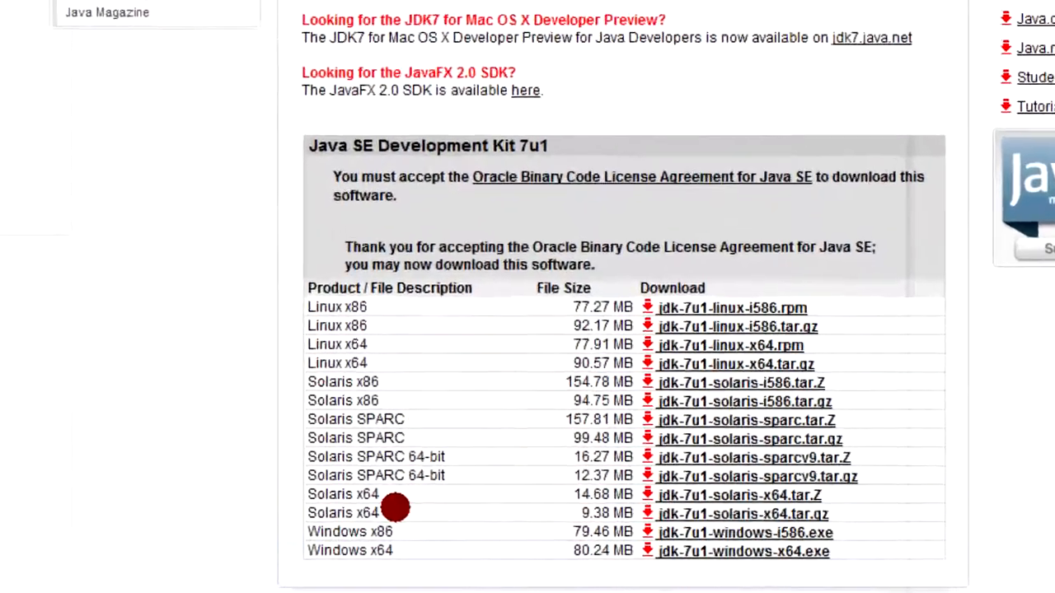
# Step: Download the jdk-7u1-windows-x64.exe installer from the download table
pyautogui.scroll(-3)
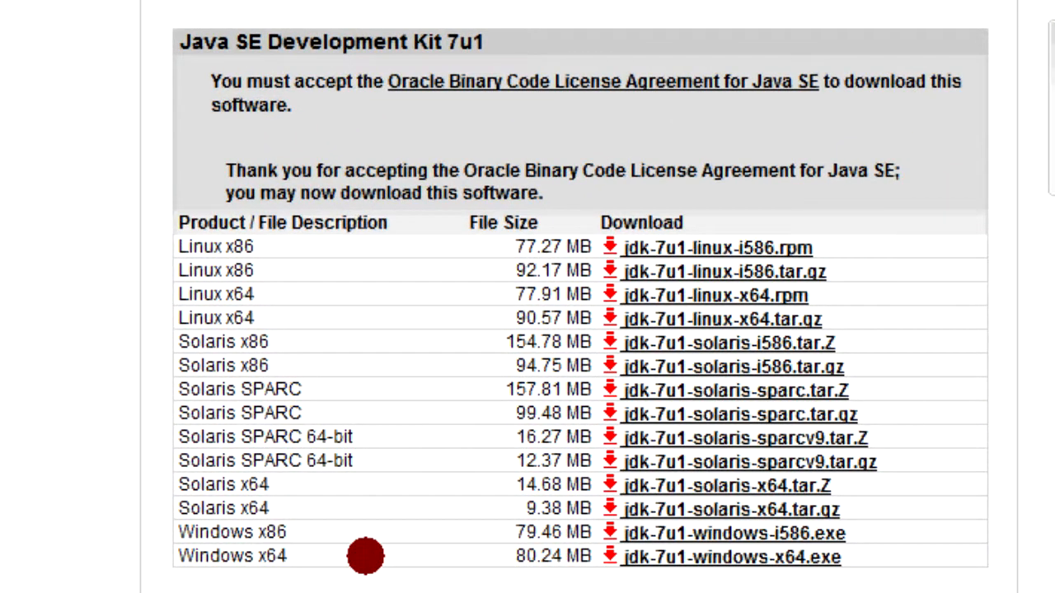
pyautogui.moveTo(451, 485)
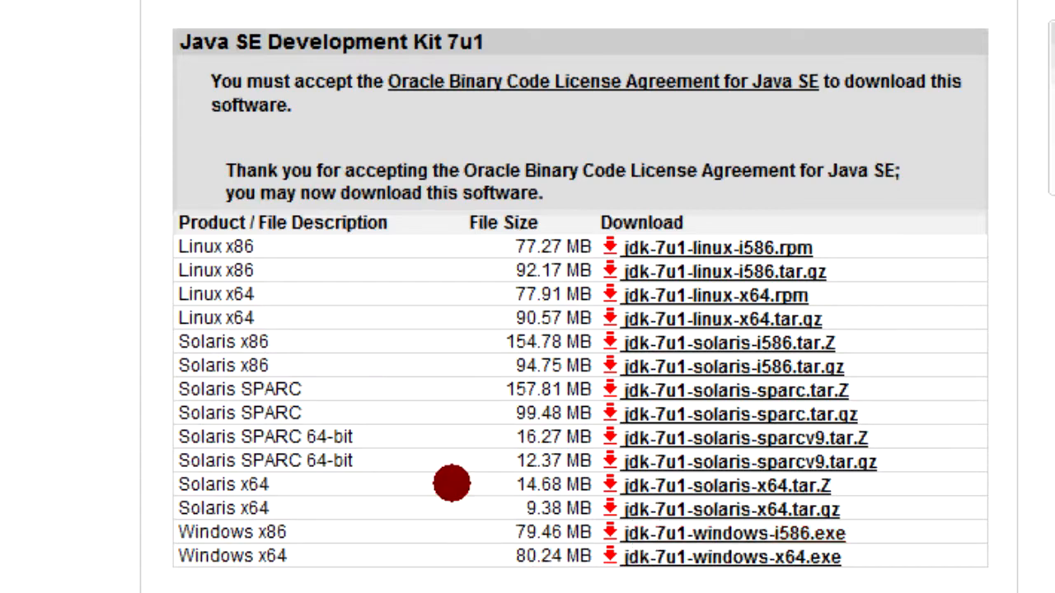
pyautogui.click(731, 534)
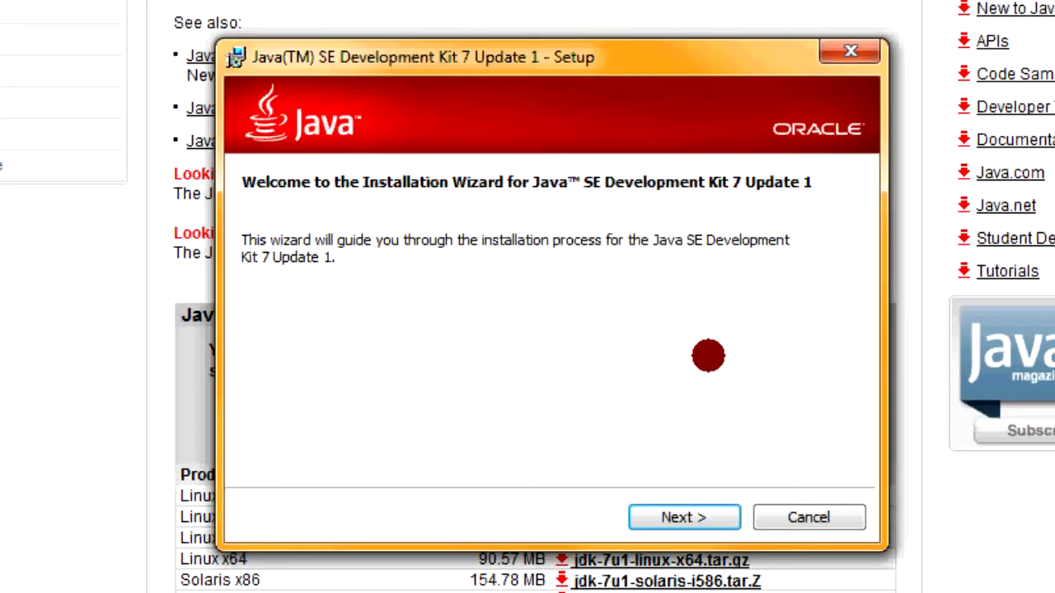
pyautogui.moveTo(684, 517)
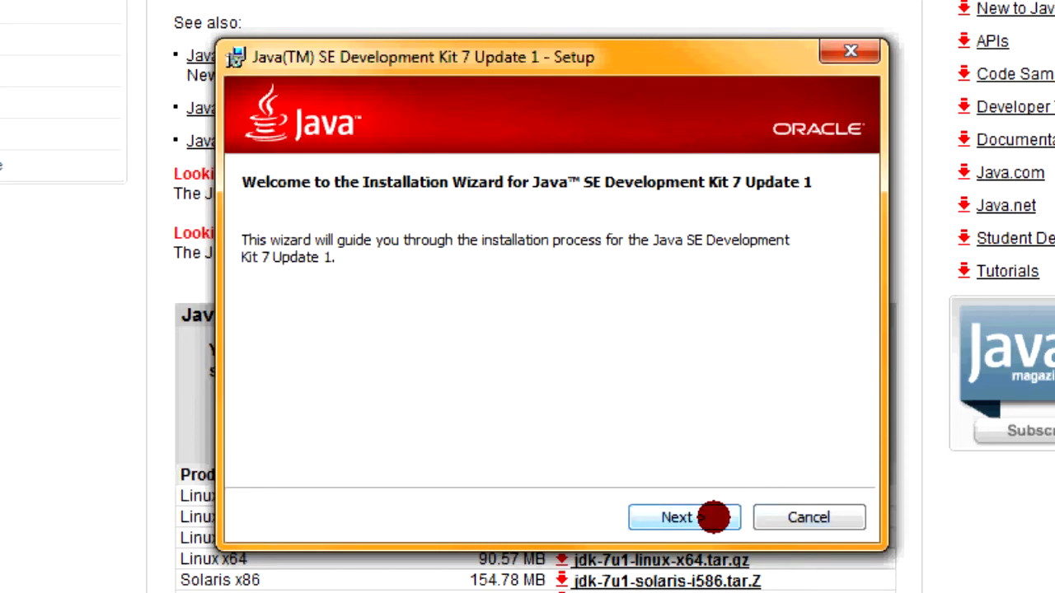
# Step: Proceed through the JDK 7u1 setup wizard keeping the default JRE destination folder
pyautogui.click(676, 518)
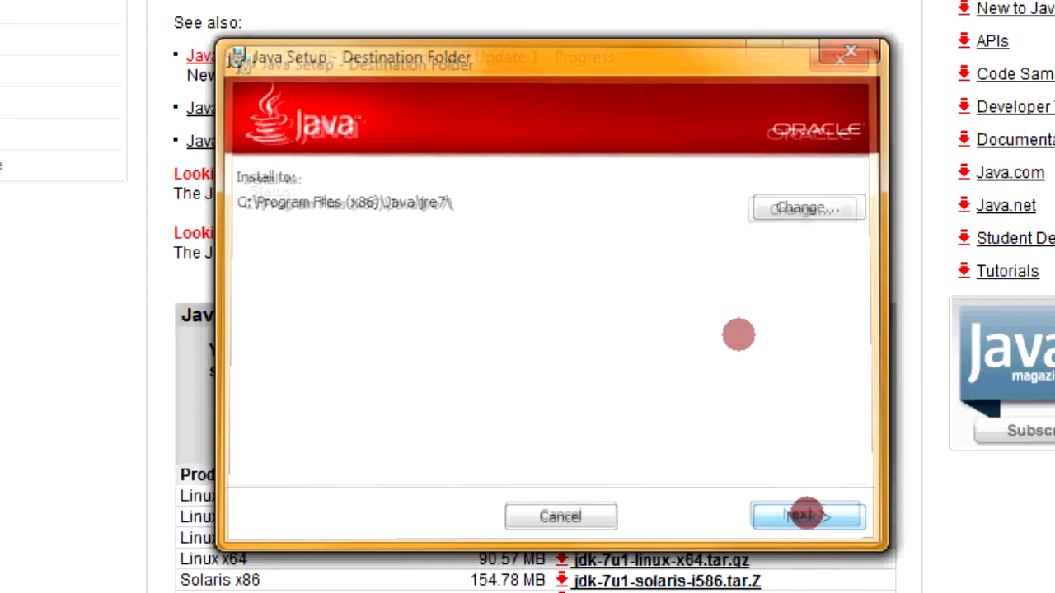
pyautogui.click(807, 517)
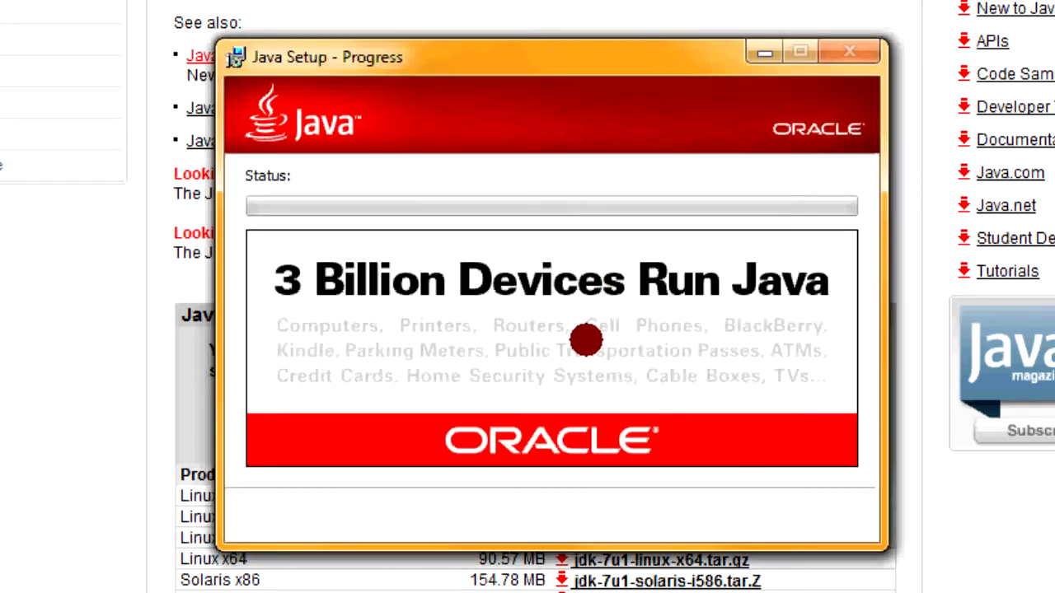
pyautogui.moveTo(174, 333)
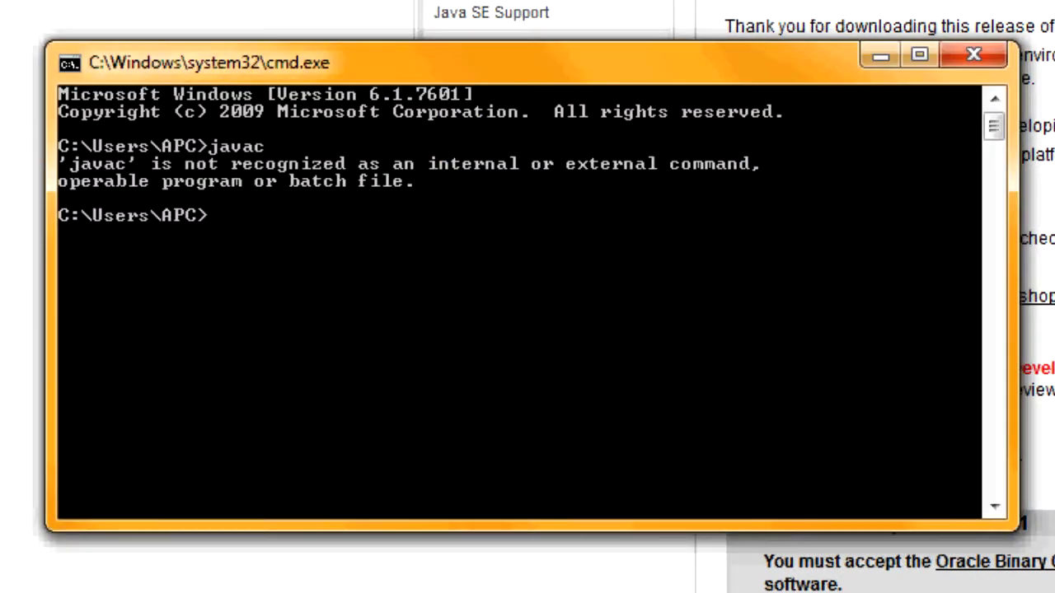
# Step: Run javac again to confirm it is still not recognized after the install
pyautogui.write('javac')
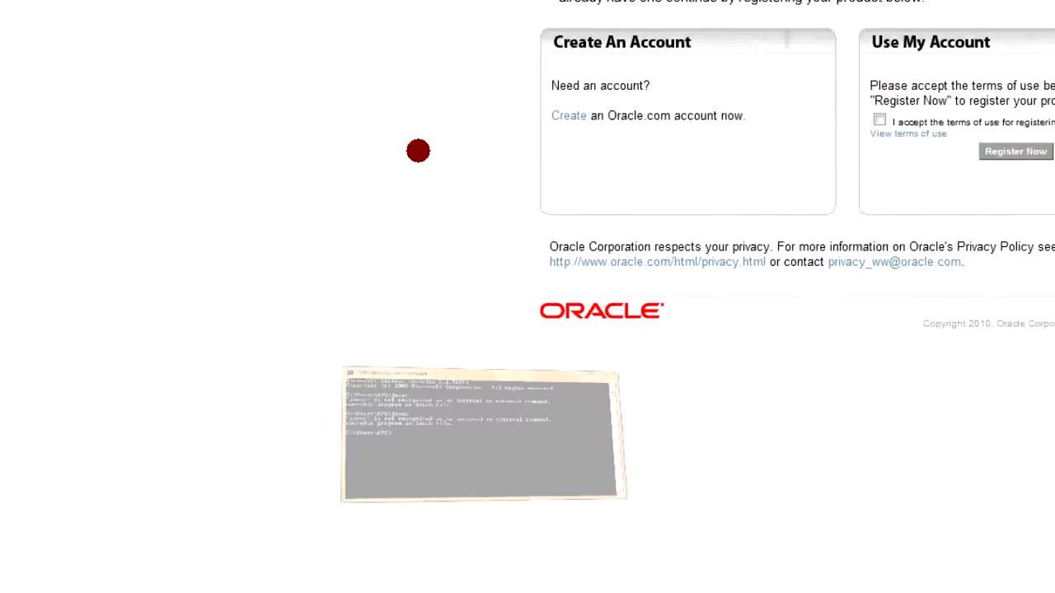
# Step: From Start > Computer, browse into C:\Program Files (x86)
pyautogui.click(23, 577)
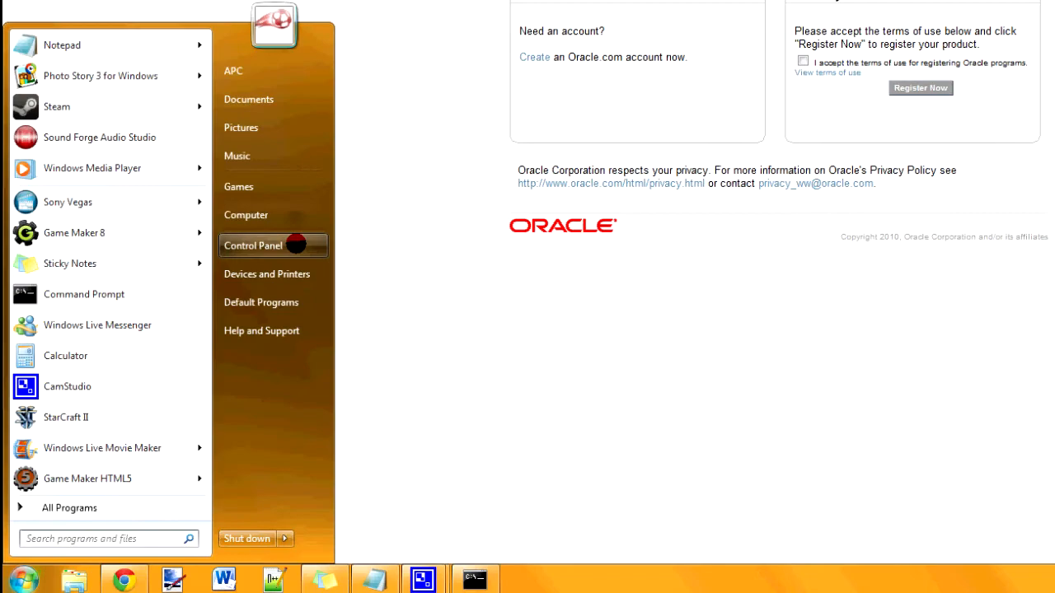
pyautogui.click(246, 214)
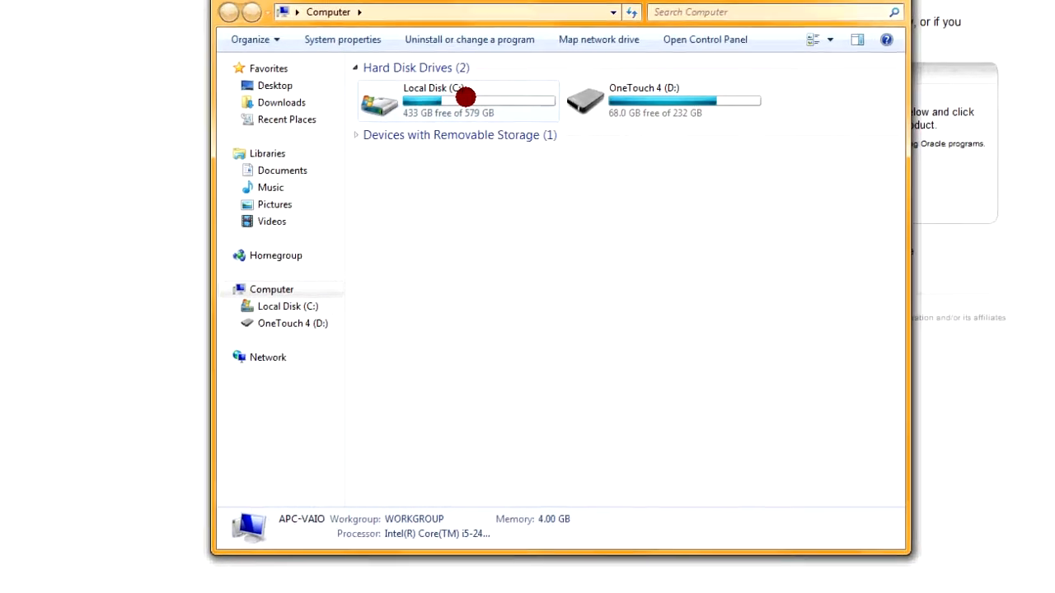
pyautogui.doubleClick(459, 99)
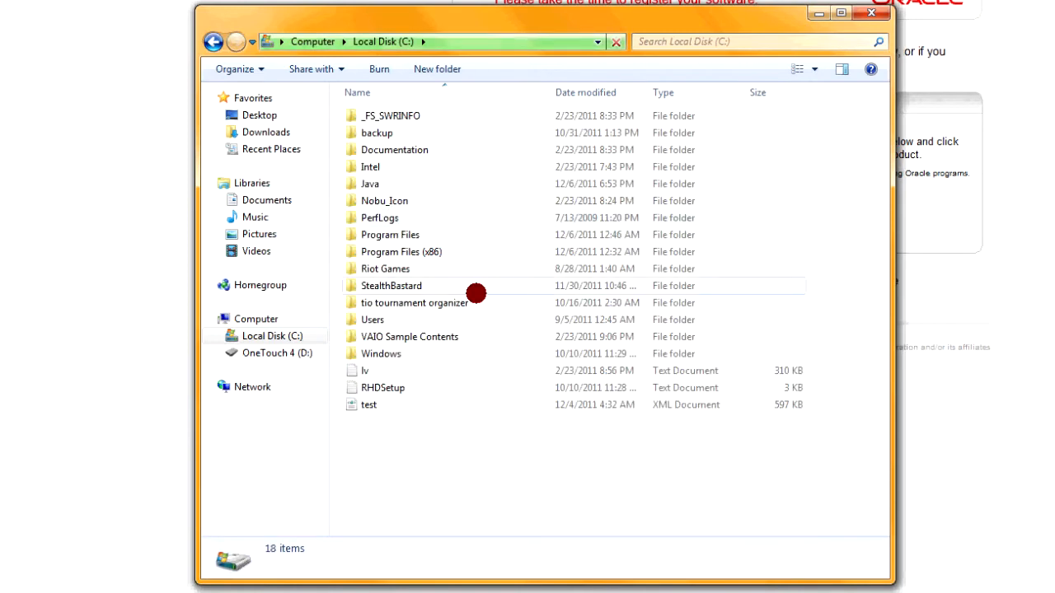
pyautogui.click(402, 250)
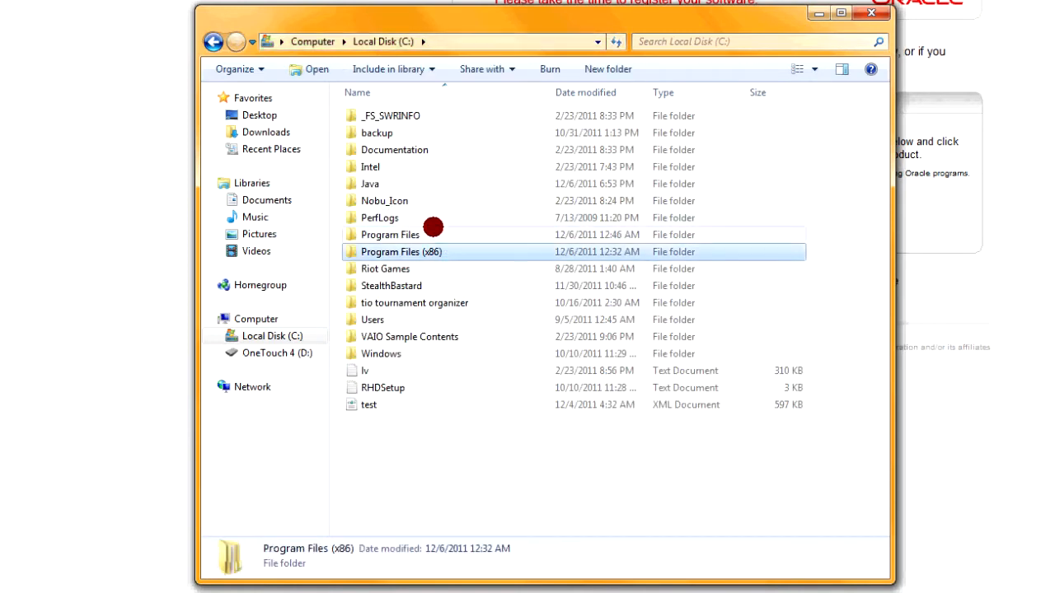
pyautogui.doubleClick(402, 251)
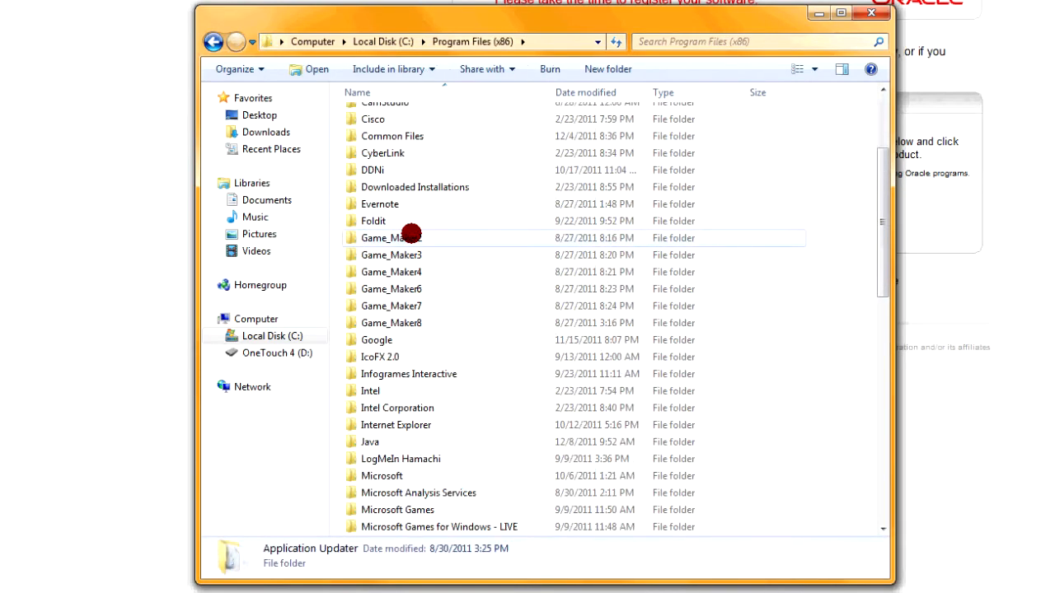
# Step: Continue into Java\jdk1.7.0_01\bin, where javac lives
pyautogui.click(369, 391)
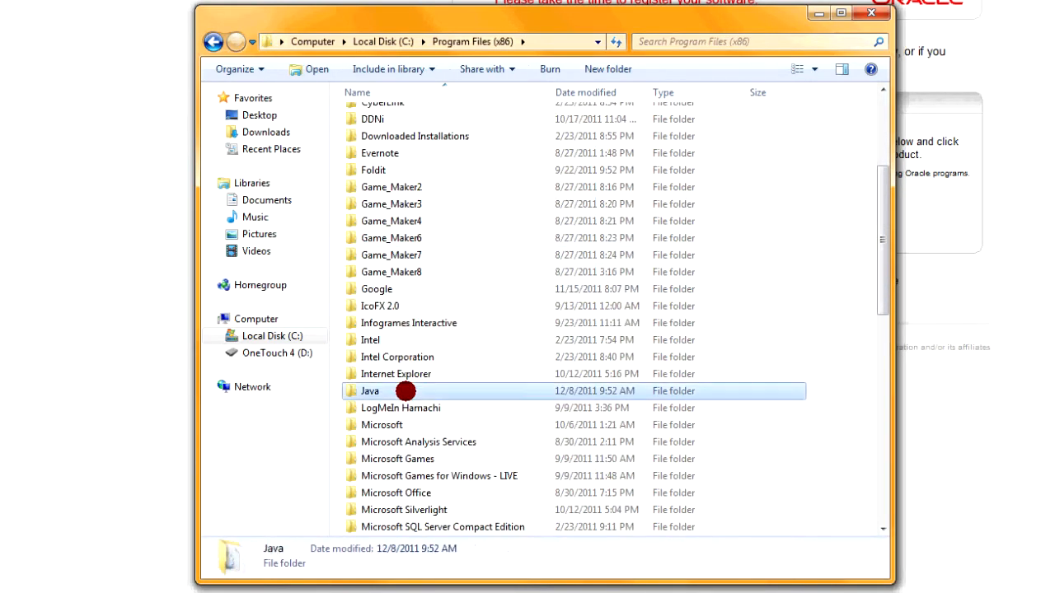
pyautogui.doubleClick(369, 390)
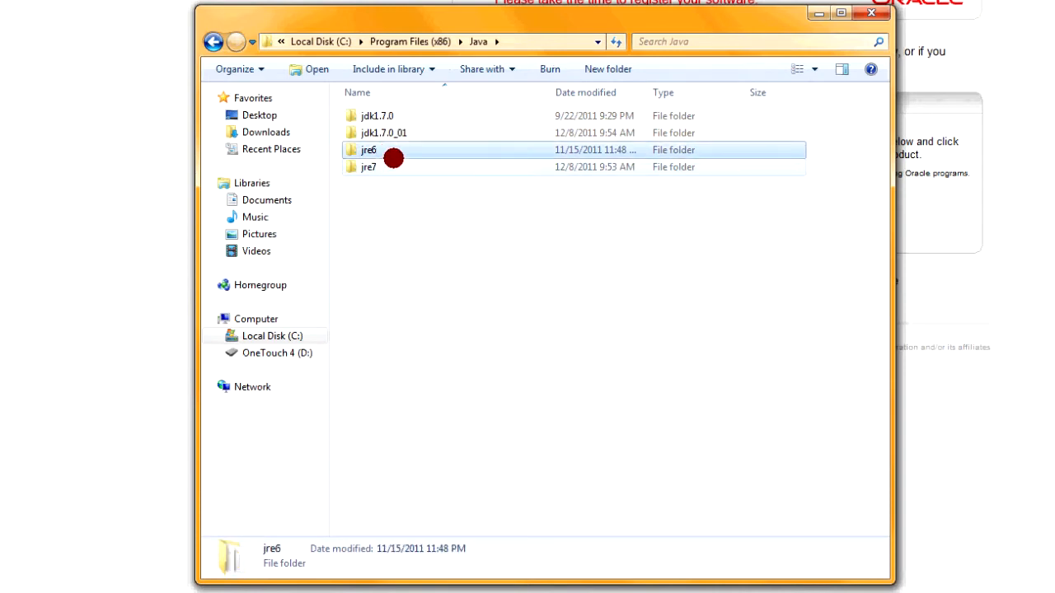
pyautogui.click(375, 115)
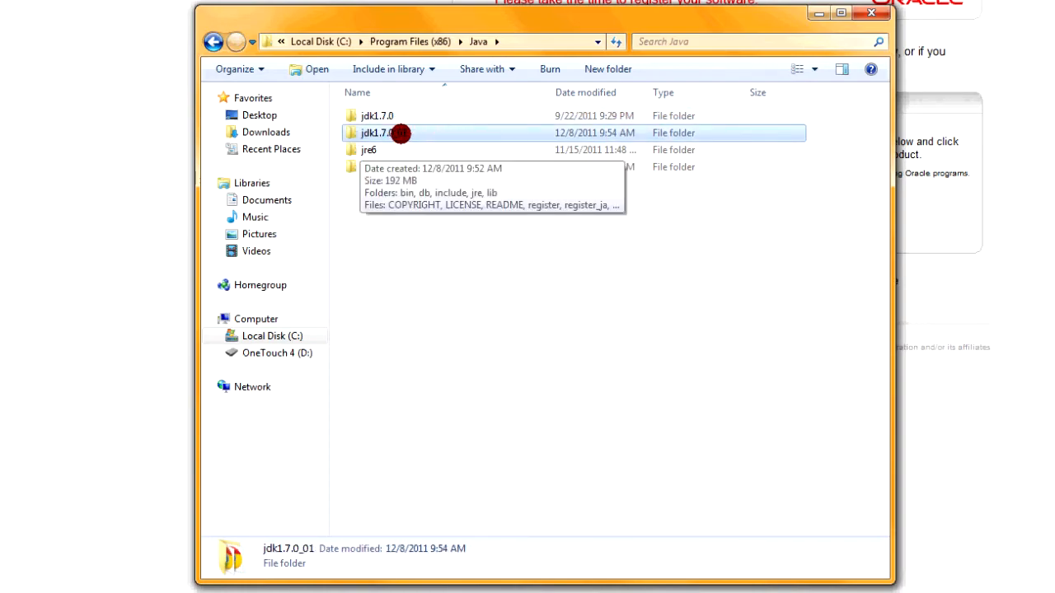
pyautogui.doubleClick(378, 132)
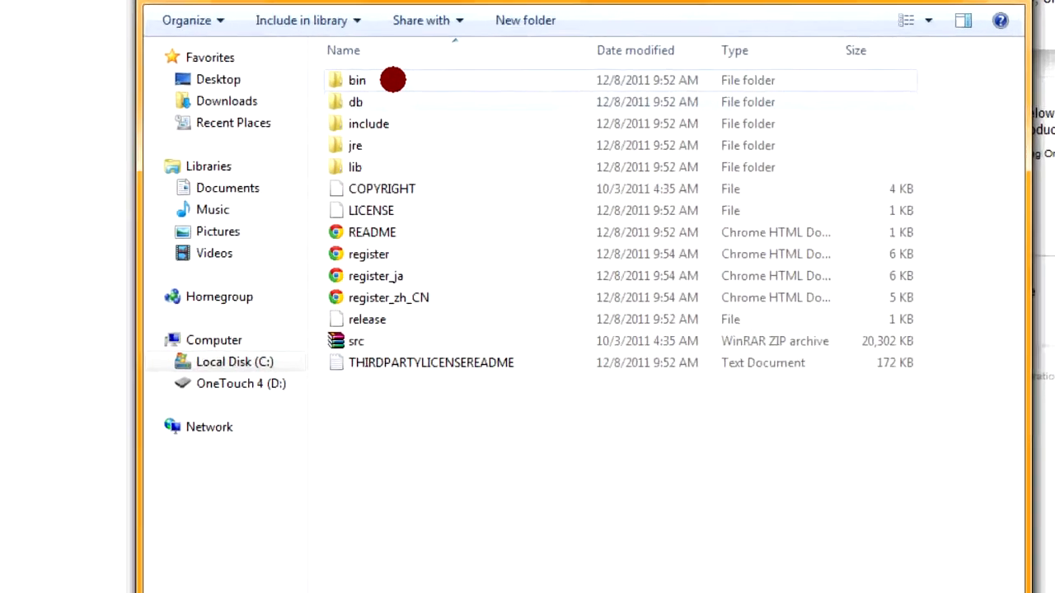
pyautogui.doubleClick(356, 79)
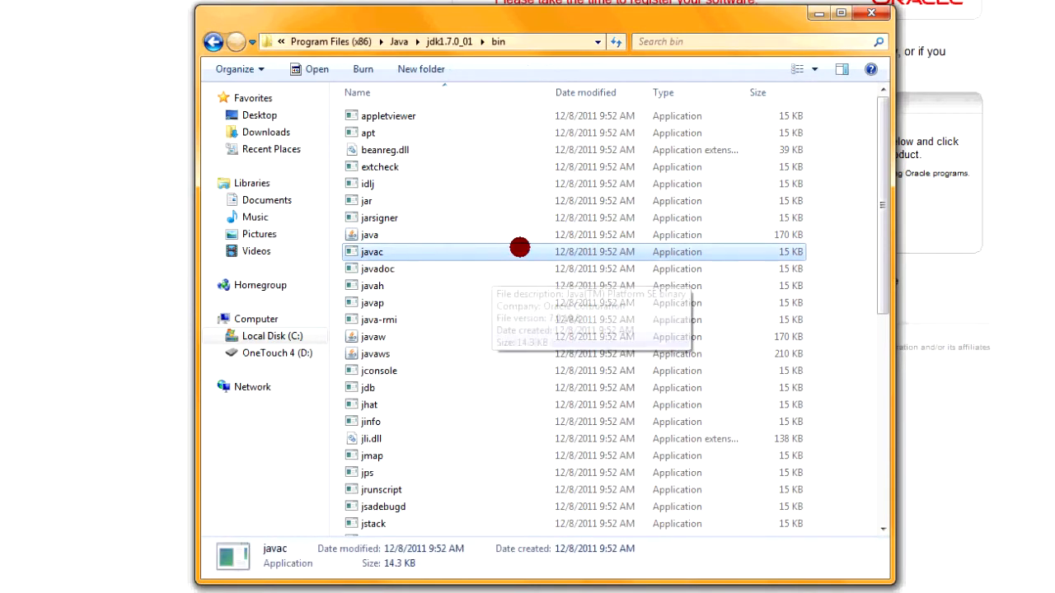
pyautogui.moveTo(343, 291)
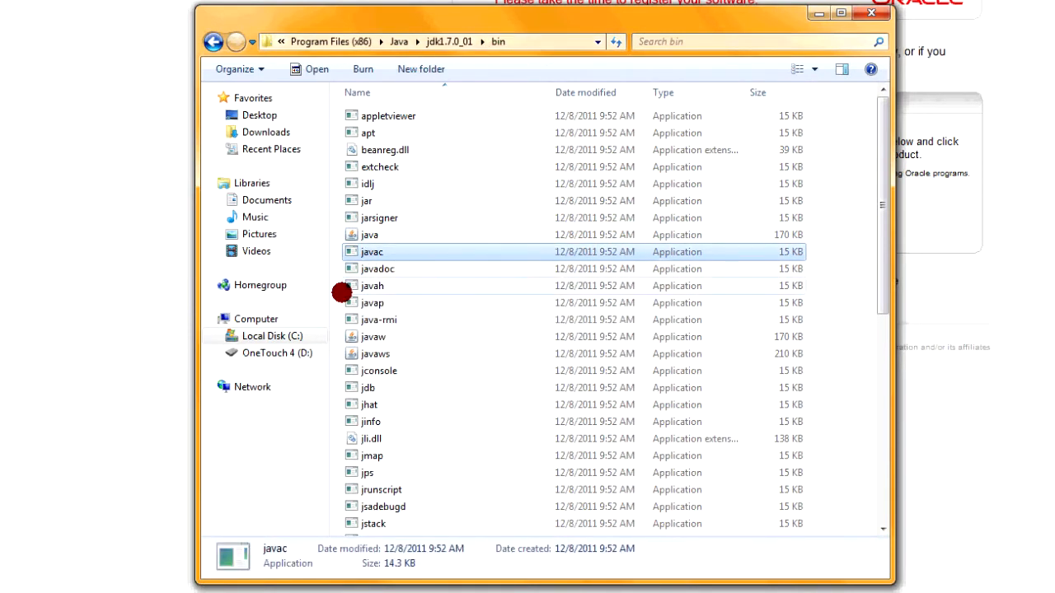
pyautogui.moveTo(505, 123)
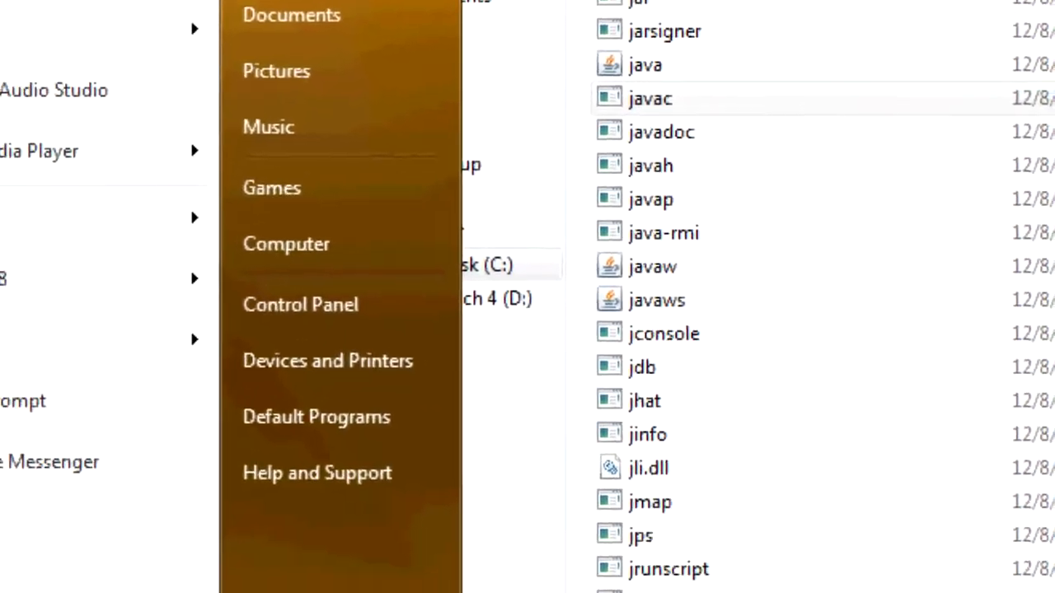
# Step: Reach Advanced system settings via Computer's Properties to get to Environment Variables
pyautogui.rightClick(320, 249)
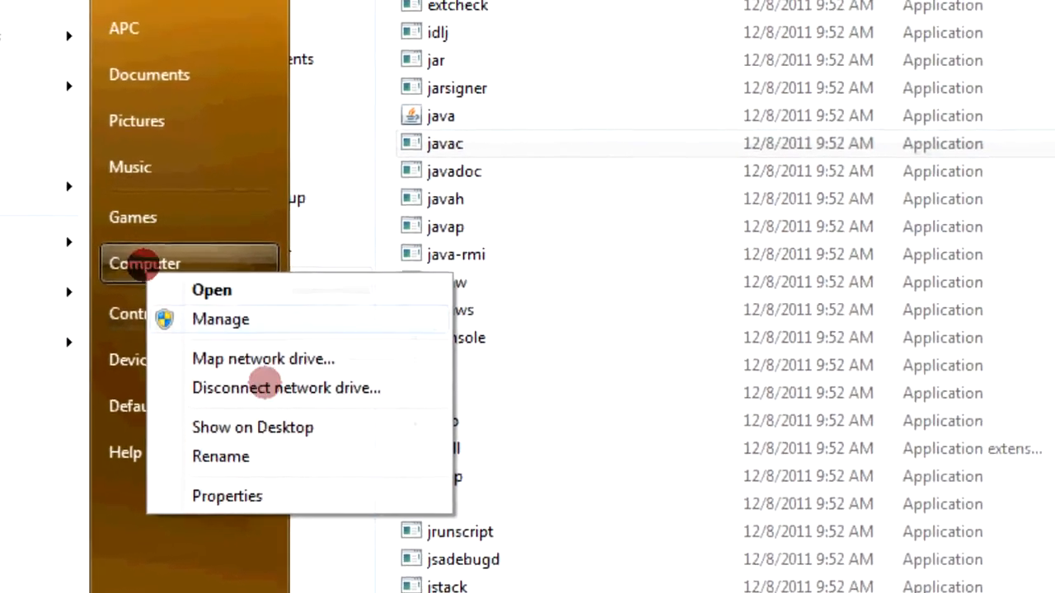
pyautogui.click(228, 495)
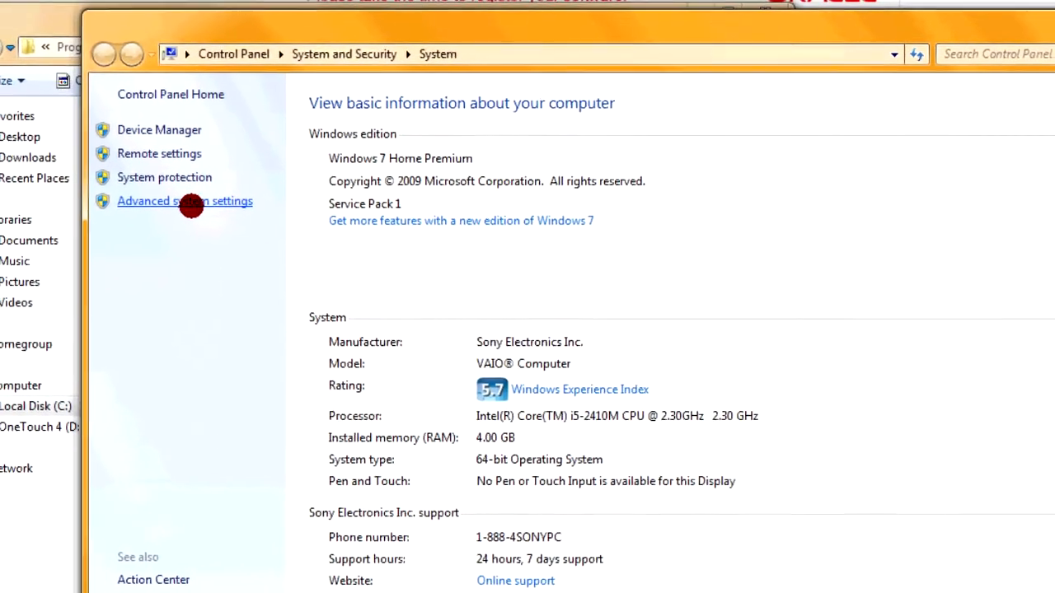
pyautogui.click(185, 201)
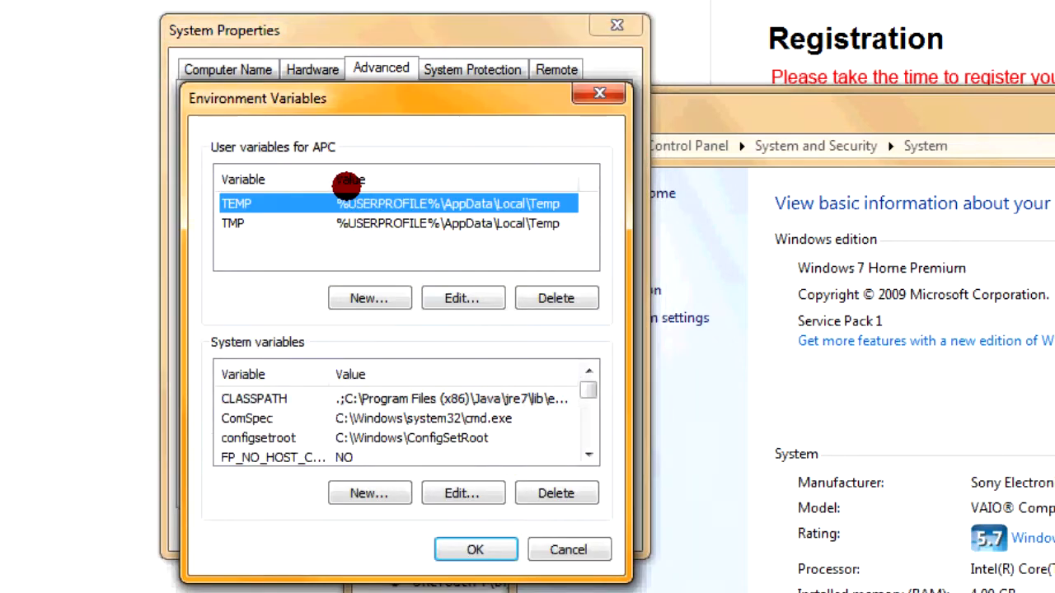
# Step: Append the jdk1.7.0_01 bin folder to the system Path variable and confirm
pyautogui.click(254, 397)
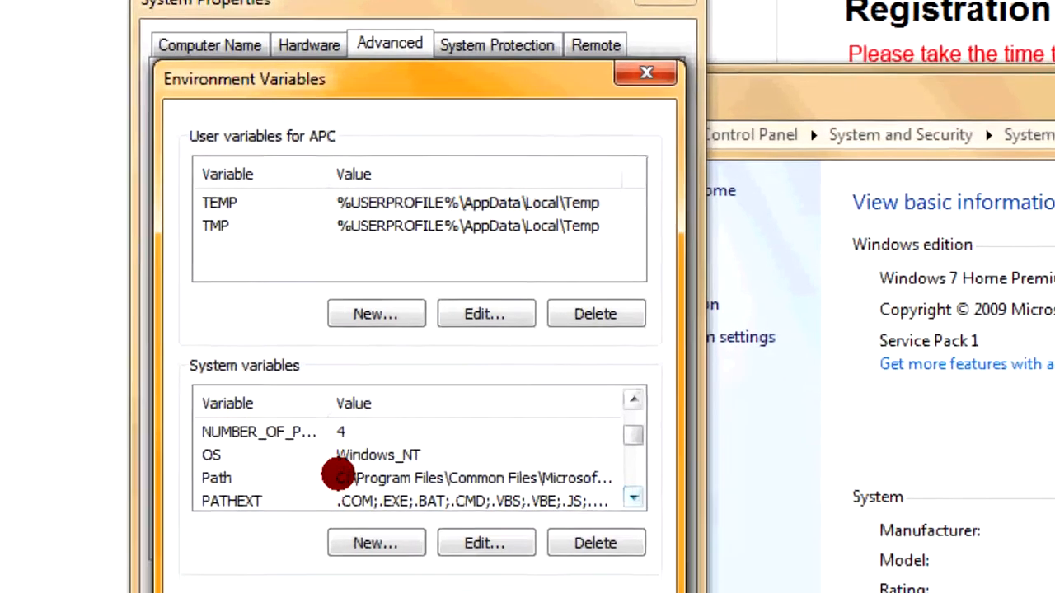
pyautogui.click(485, 542)
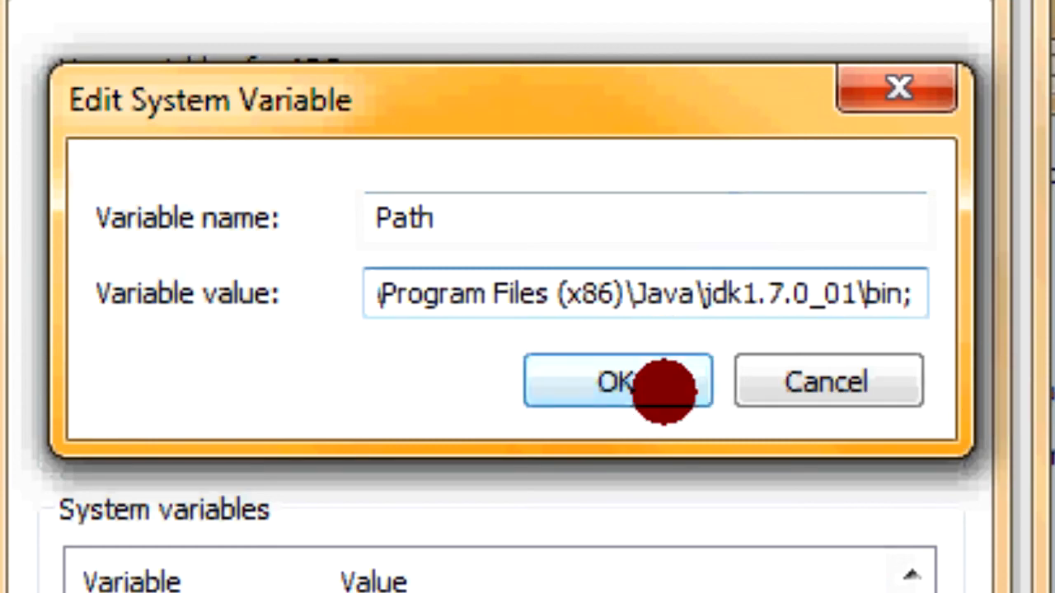
pyautogui.click(618, 381)
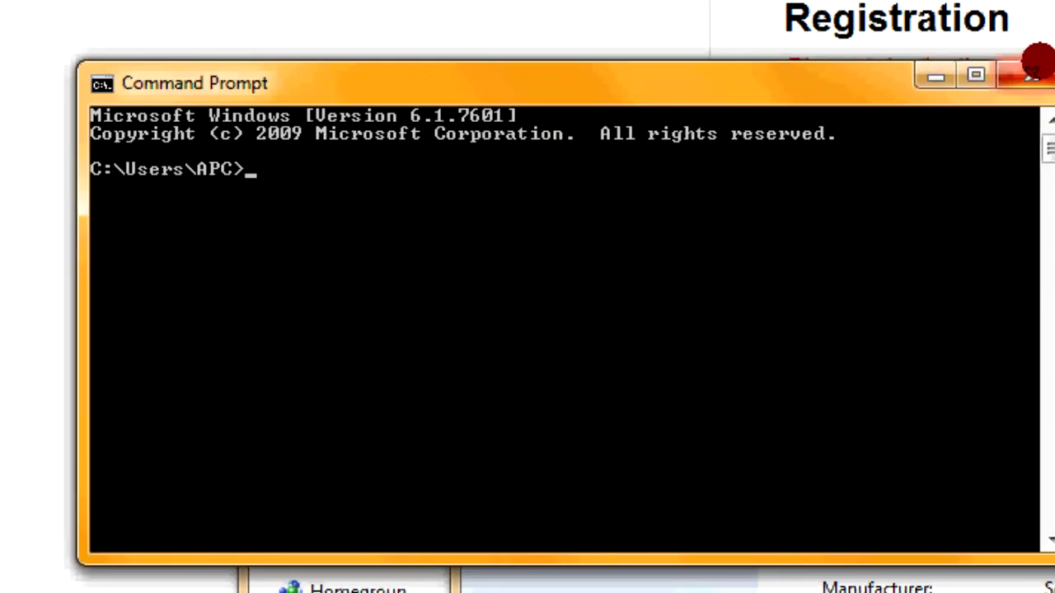
# Step: Run javac in Command Prompt and scroll through its printed usage and option list
pyautogui.click(1032, 74)
pyautogui.write('javac')
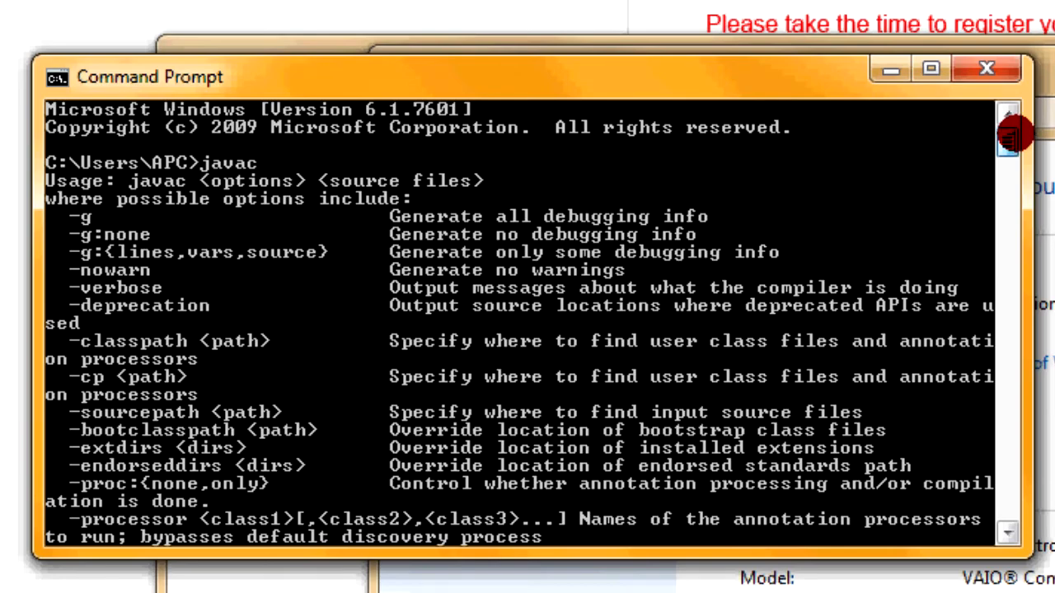
pyautogui.scroll(-3)
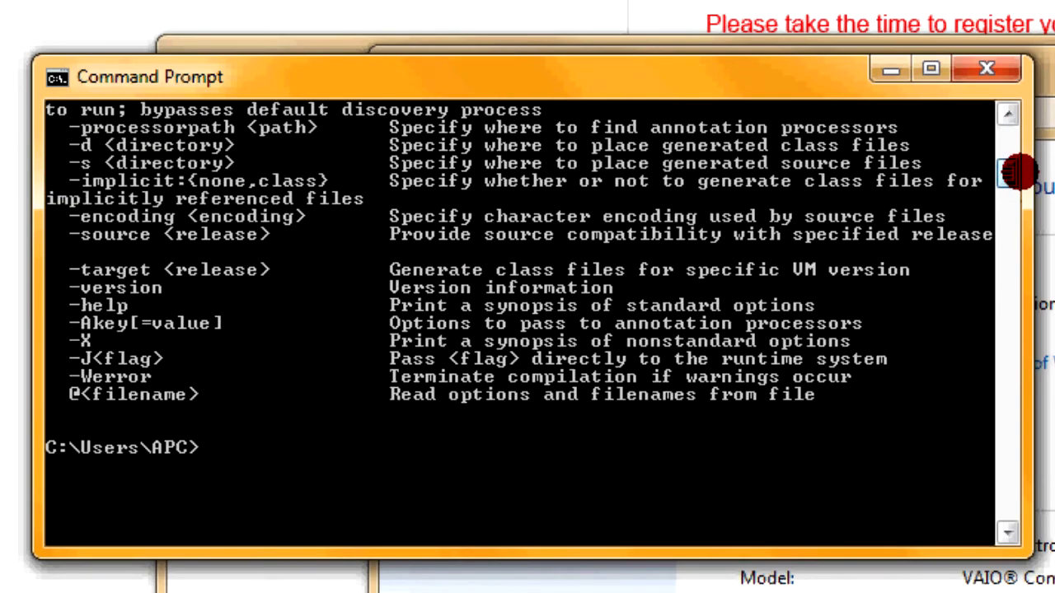
pyautogui.scroll(-3)
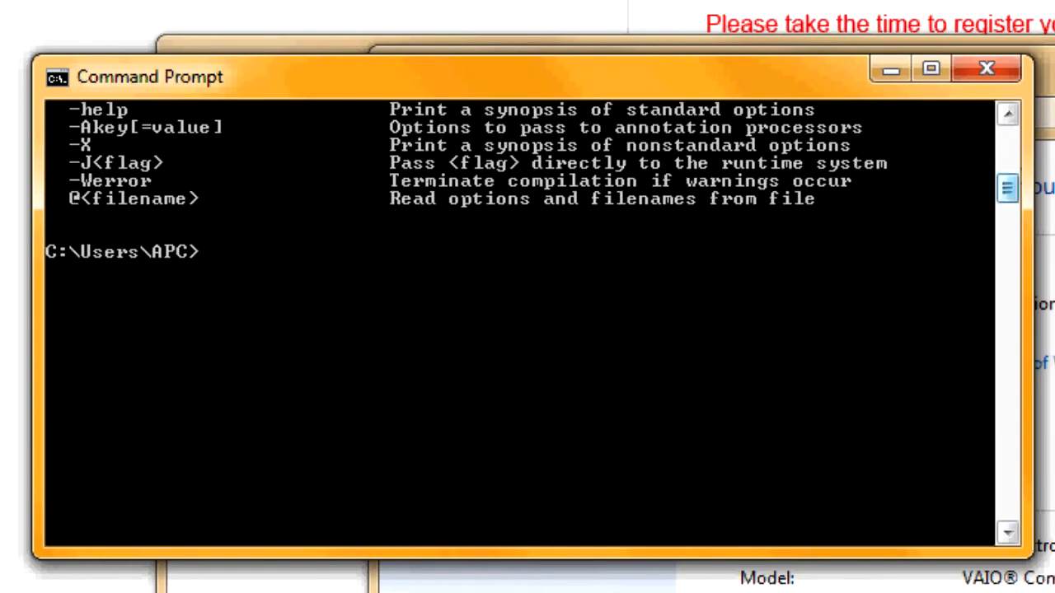